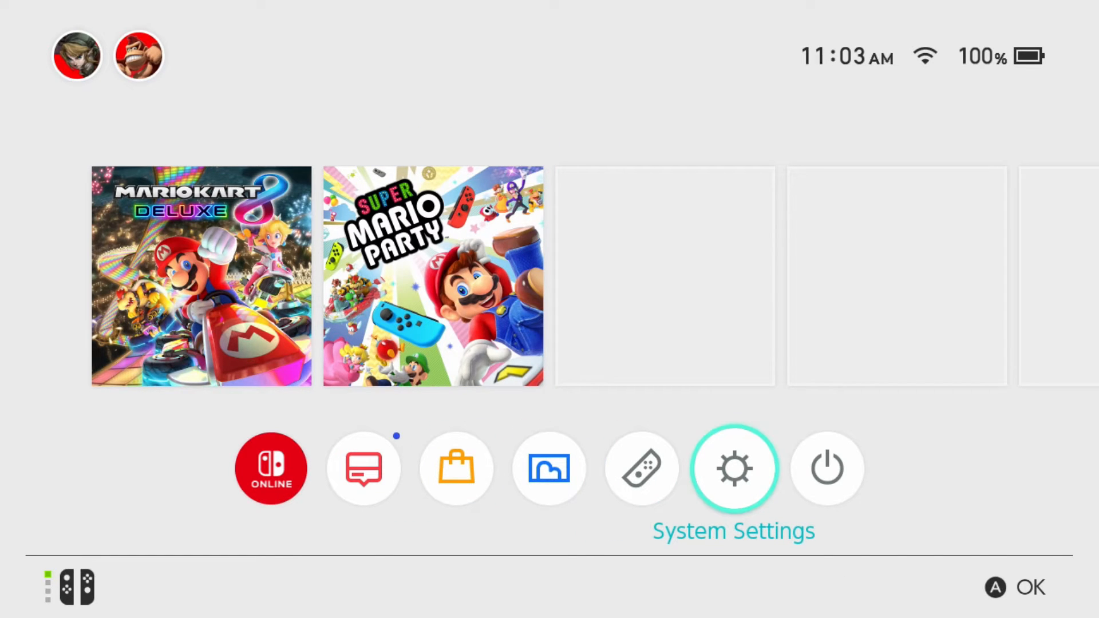
Step: Reach the saved CTWifi network's page from System Settings > Internet Settings
{"action": "left_click", "coordinate": [734, 469]}
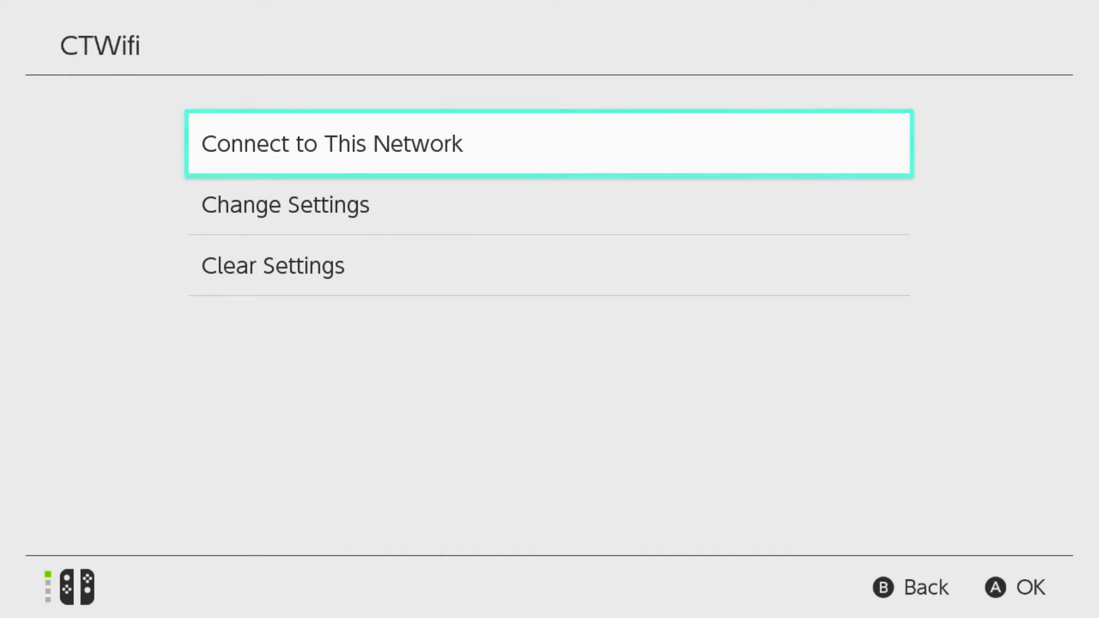
{"action": "left_click", "coordinate": [285, 204]}
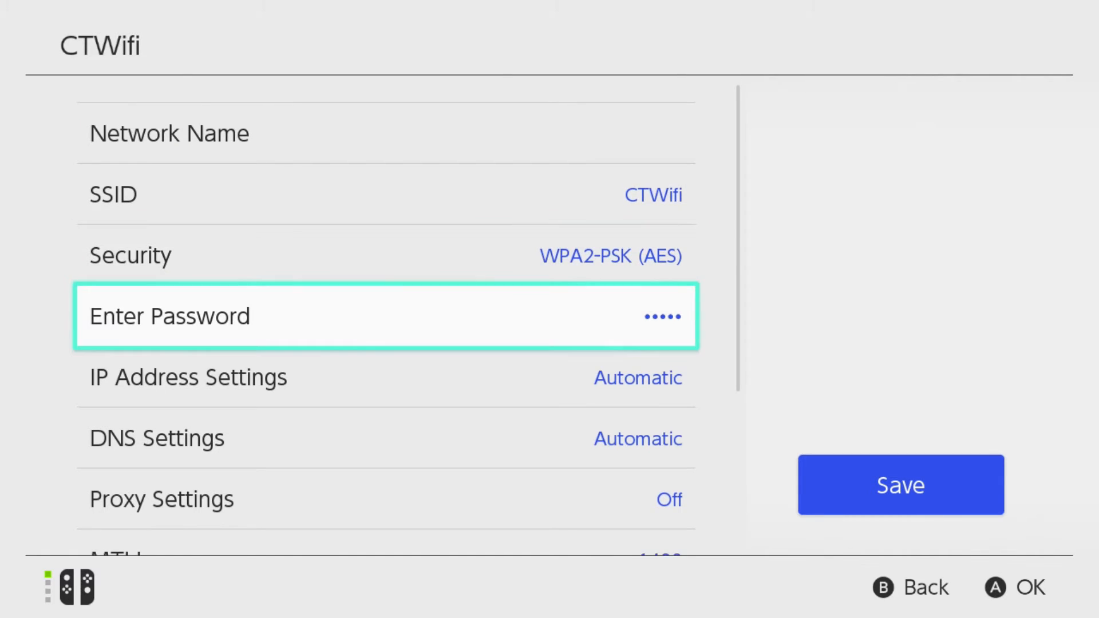
Step: Go into CTWifi's DNS Settings, currently Automatic, under Change Settings
{"action": "scroll", "scroll_direction": "down", "scroll_amount": 3}
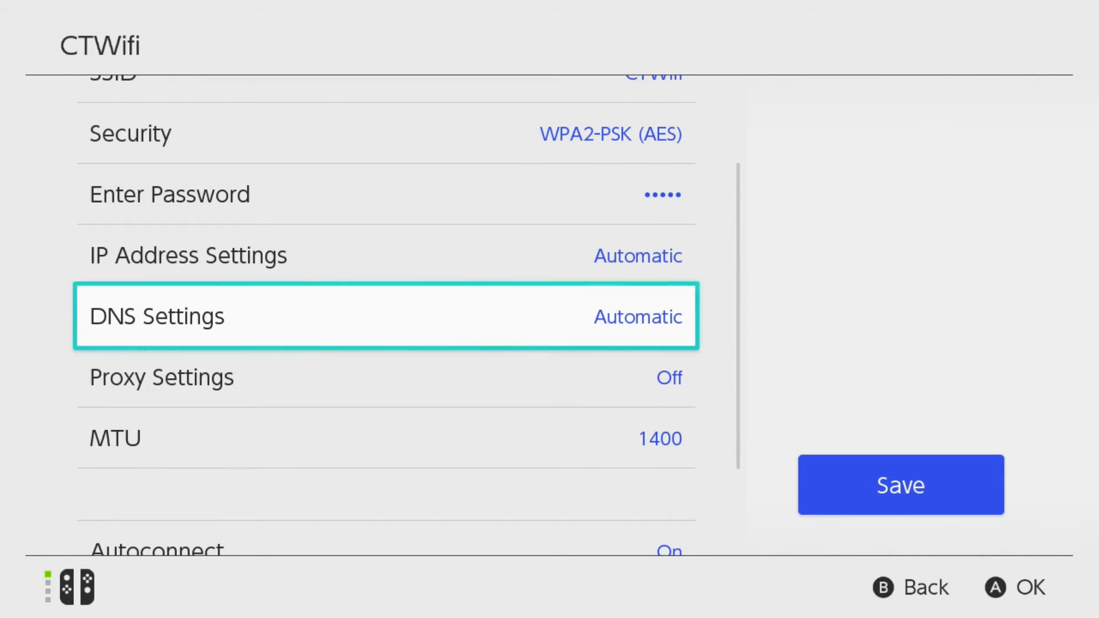
{"action": "left_click", "coordinate": [386, 316]}
{"action": "type", "text": "8.8."}
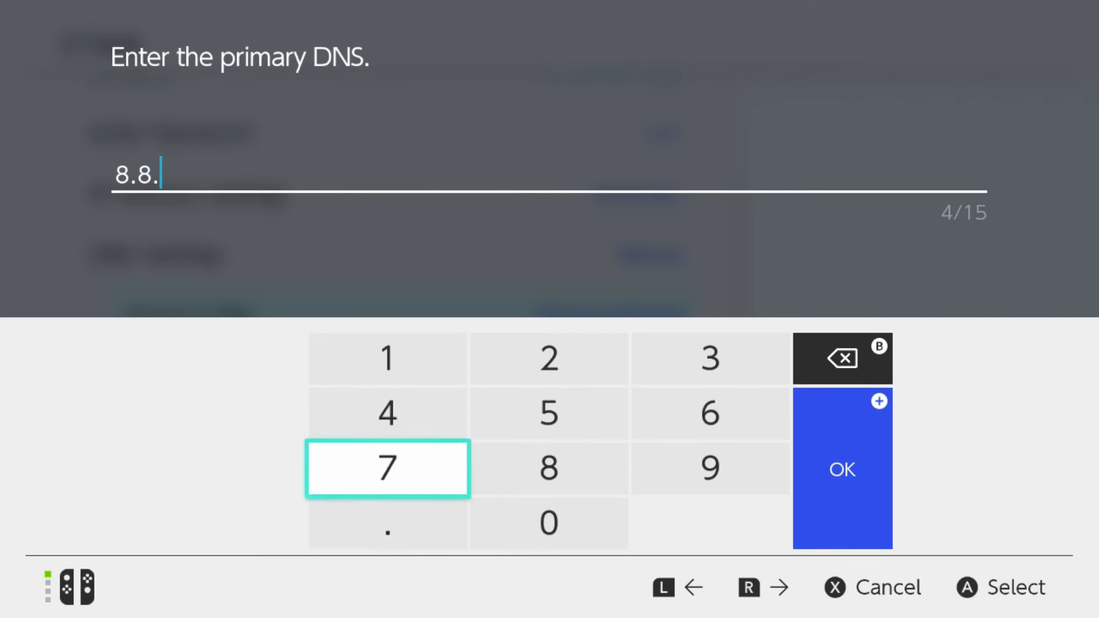
Step: Enter 8.8.8.8 as the manual primary DNS address
{"action": "left_click", "coordinate": [550, 468]}
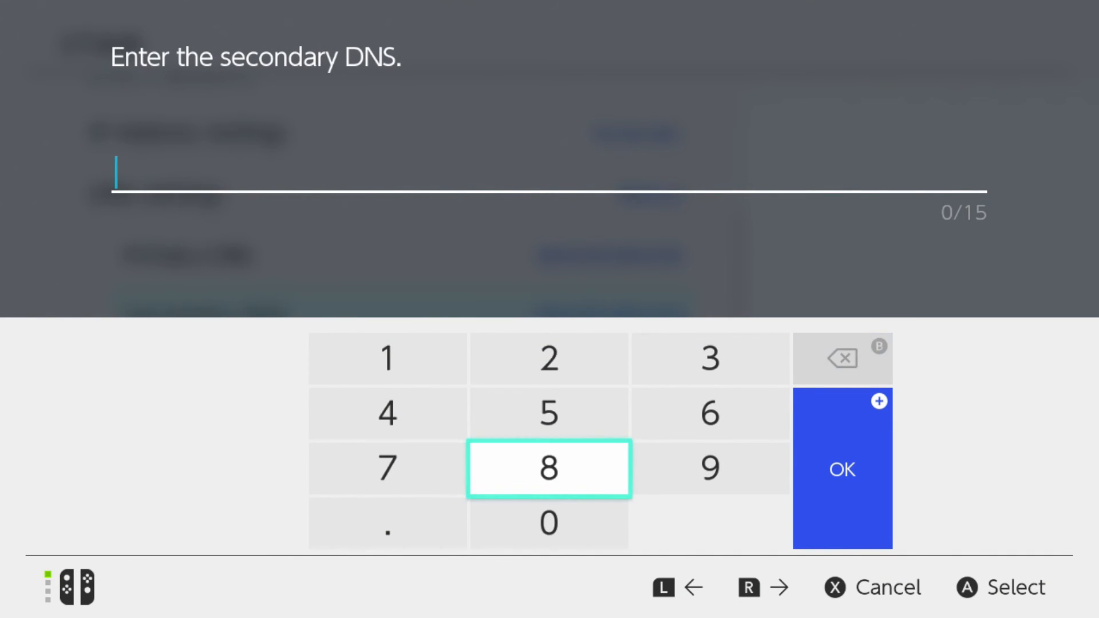
Step: Enter and confirm 8.8.4.4 as the secondary DNS address
{"action": "left_click", "coordinate": [548, 468]}
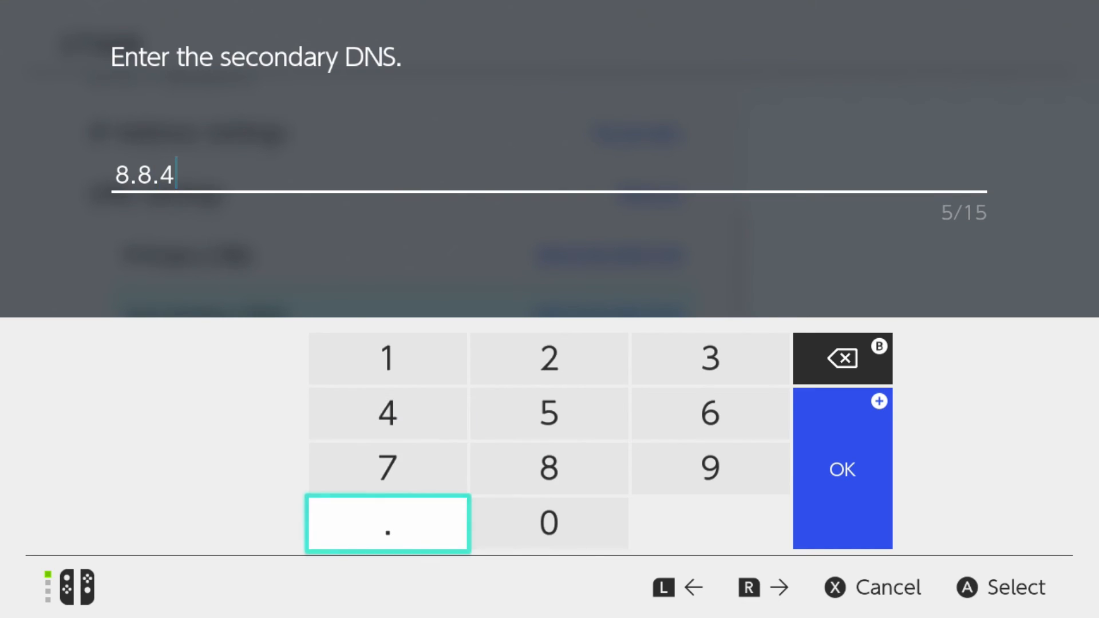
{"action": "left_click", "coordinate": [389, 414]}
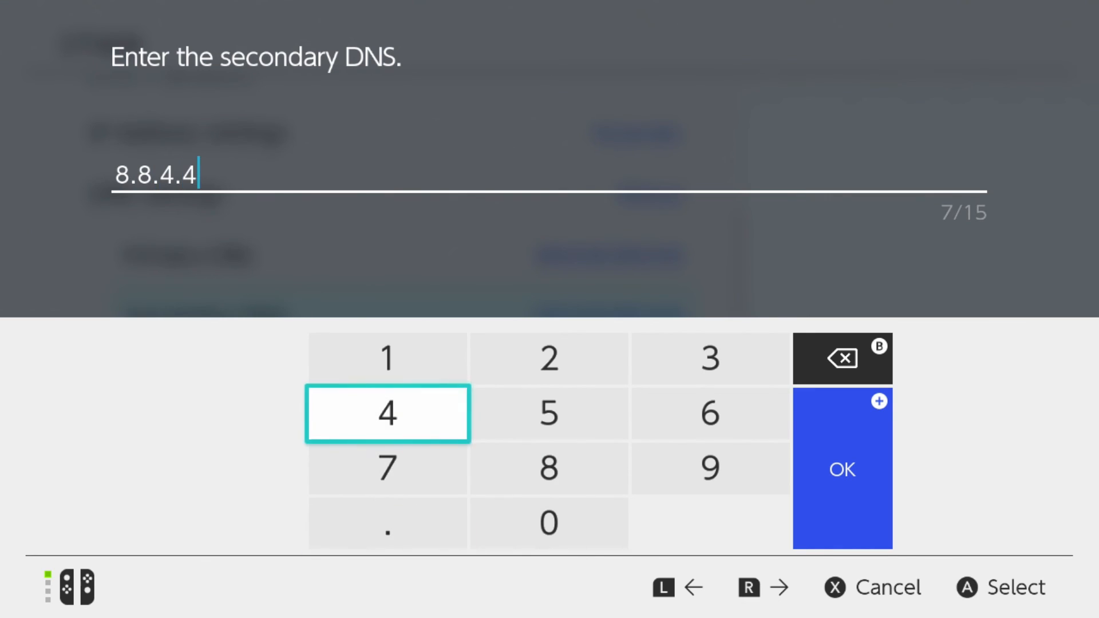
{"action": "left_click", "coordinate": [842, 469]}
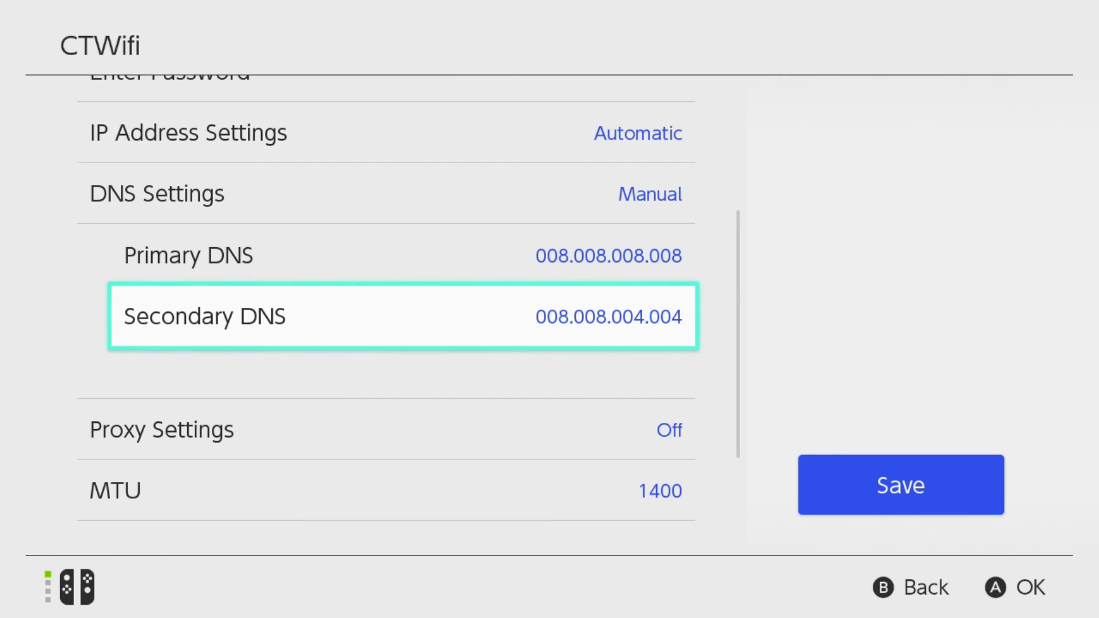
Step: Save CTWifi's new DNS settings and acknowledge the confirmation message
{"action": "left_click", "coordinate": [901, 484]}
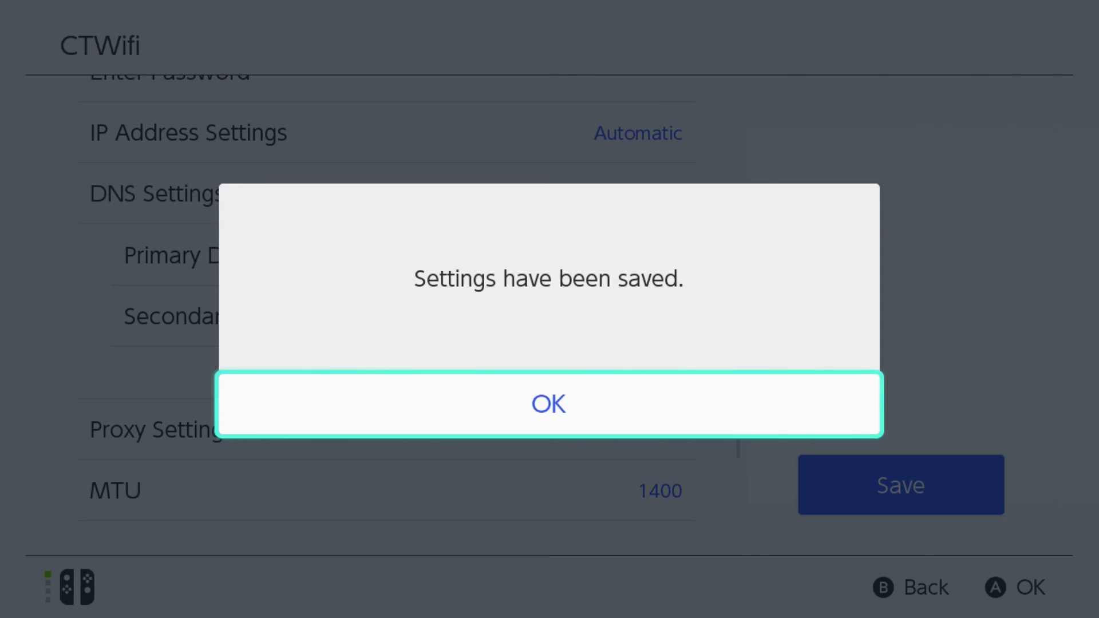
{"action": "left_click", "coordinate": [548, 404]}
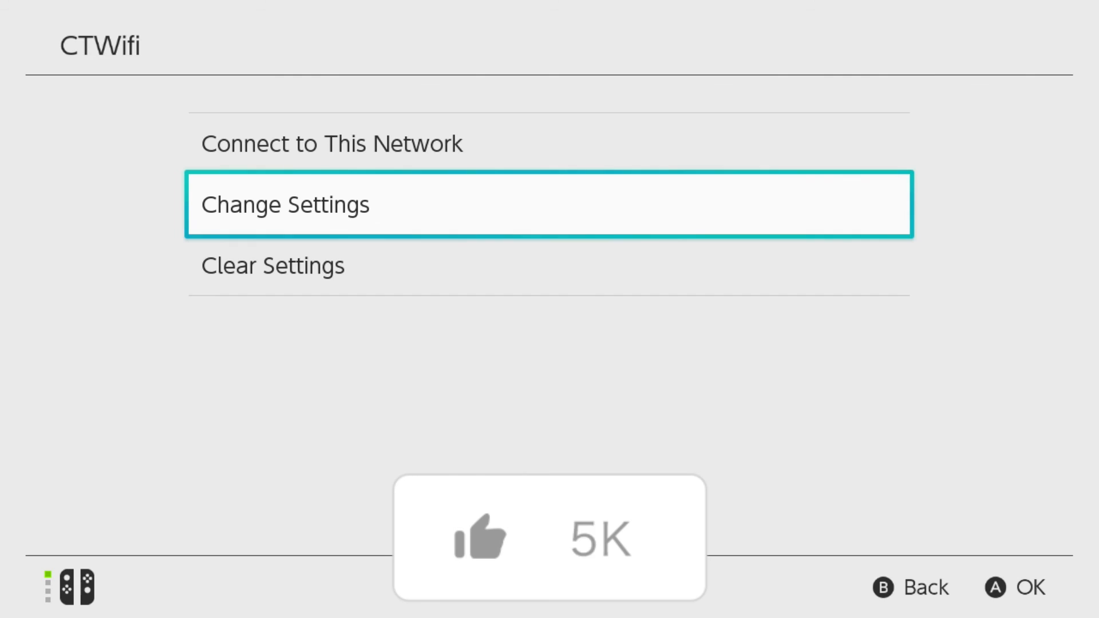